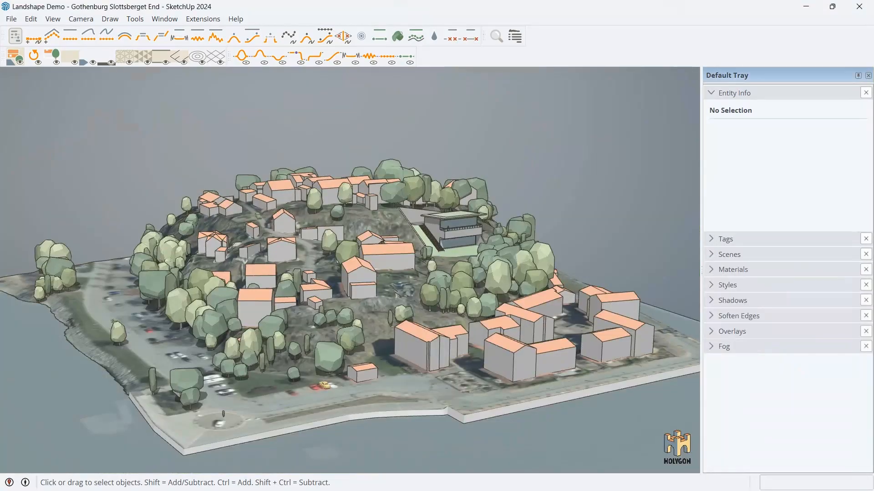
mouse_move(561, 121)
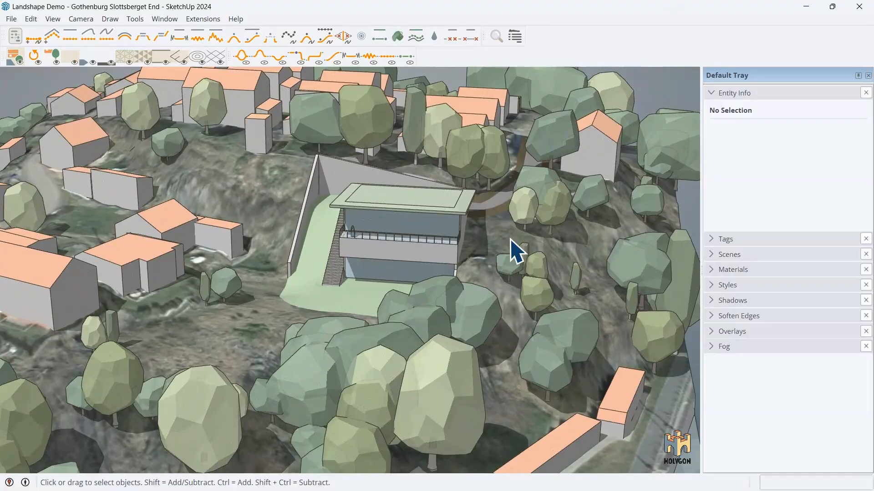
Step: Zoom in on the dense hill terrain mesh of the Slottsberget model
scroll(up, 3)
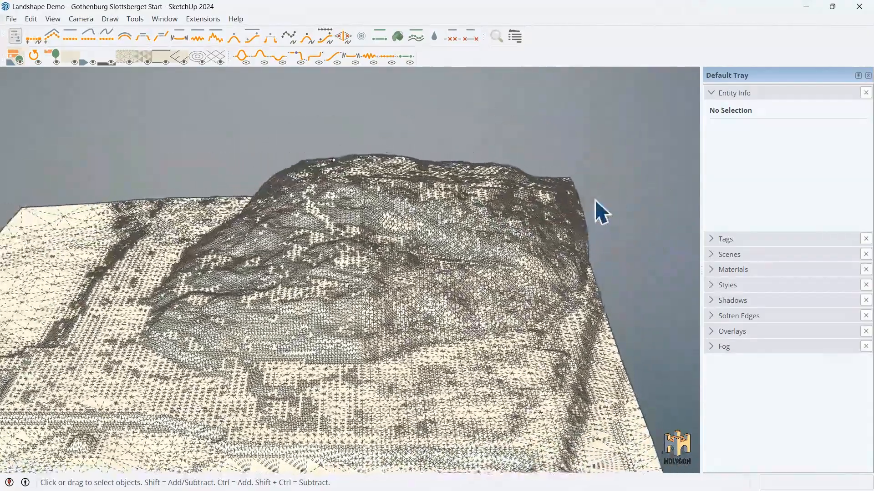
Step: Re-form the C.Terrain group into a new Landshape terrain at 4.0 m resolution, 32.0 m blocksize
click(428, 140)
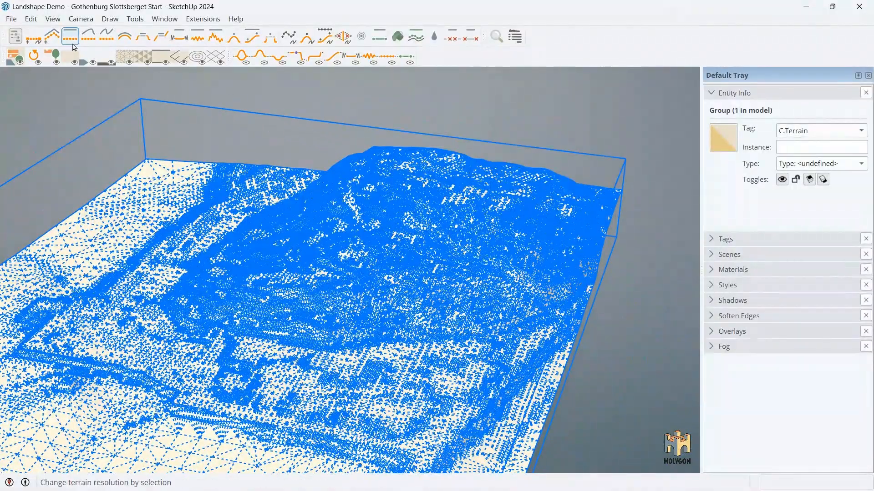
click(34, 37)
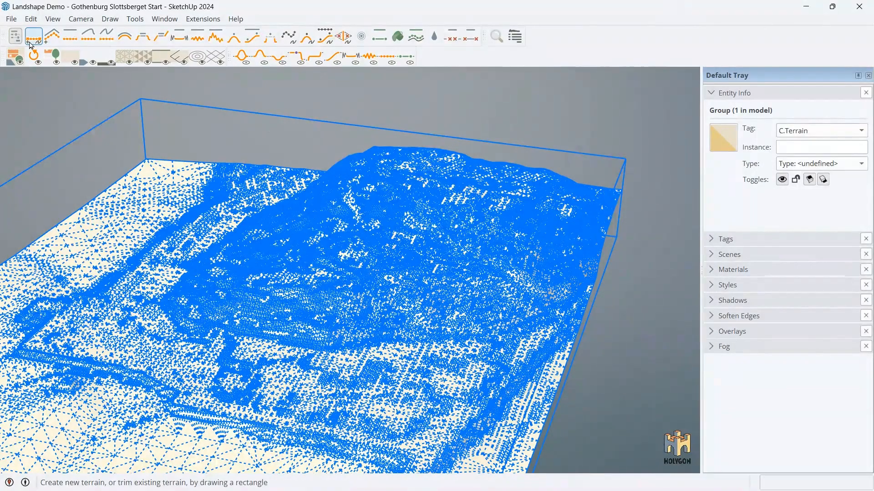
click(51, 35)
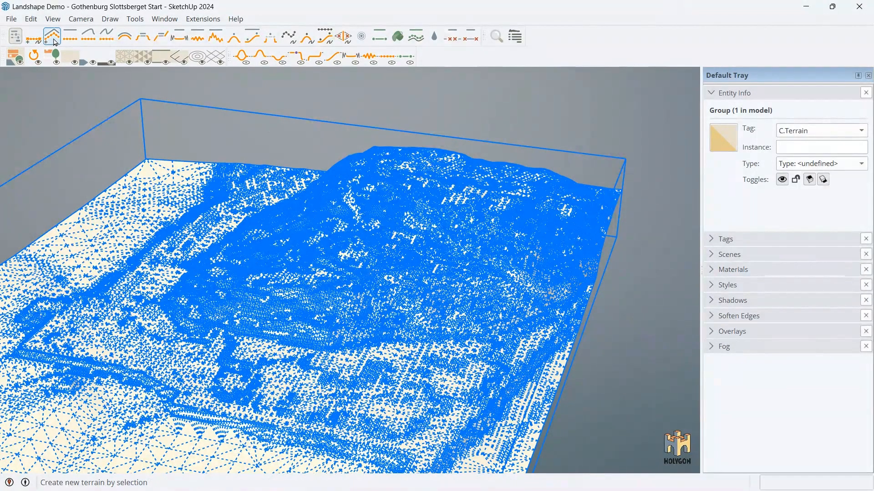
mouse_move(423, 128)
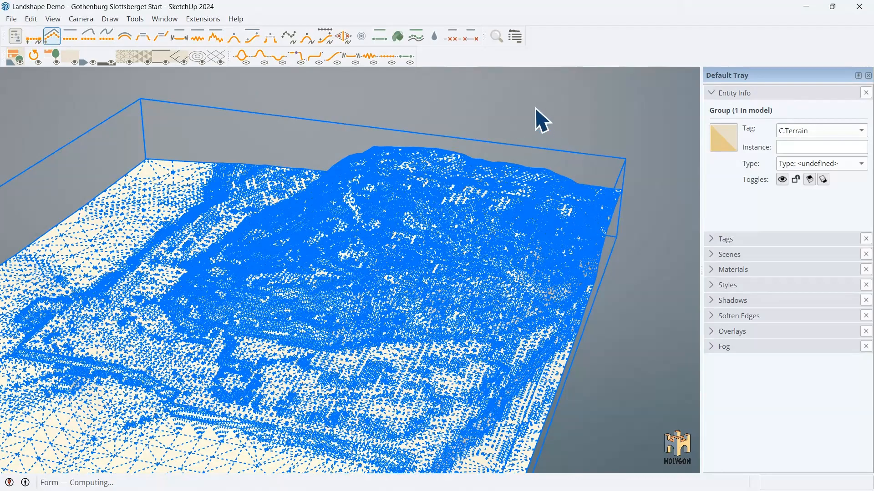
mouse_move(457, 218)
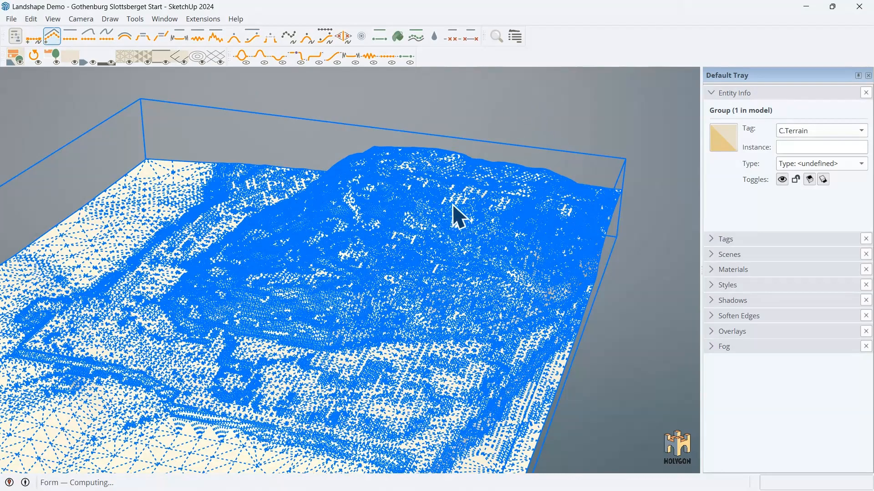
mouse_move(583, 236)
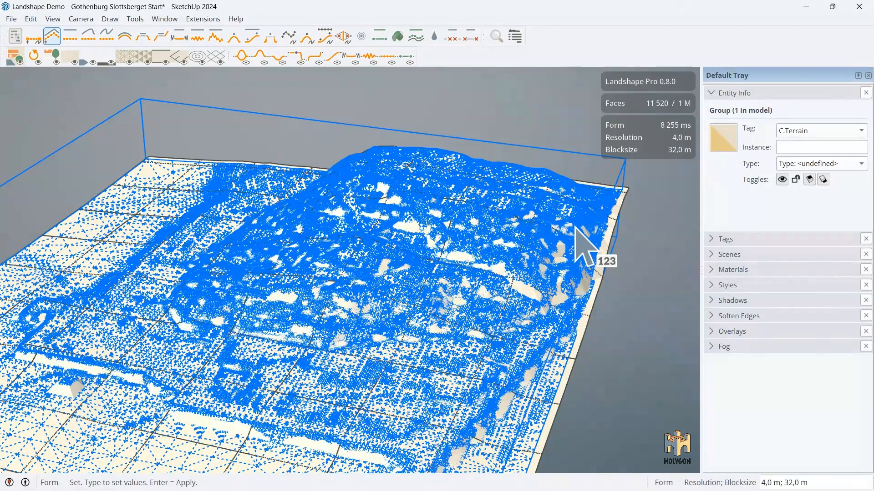
mouse_move(698, 306)
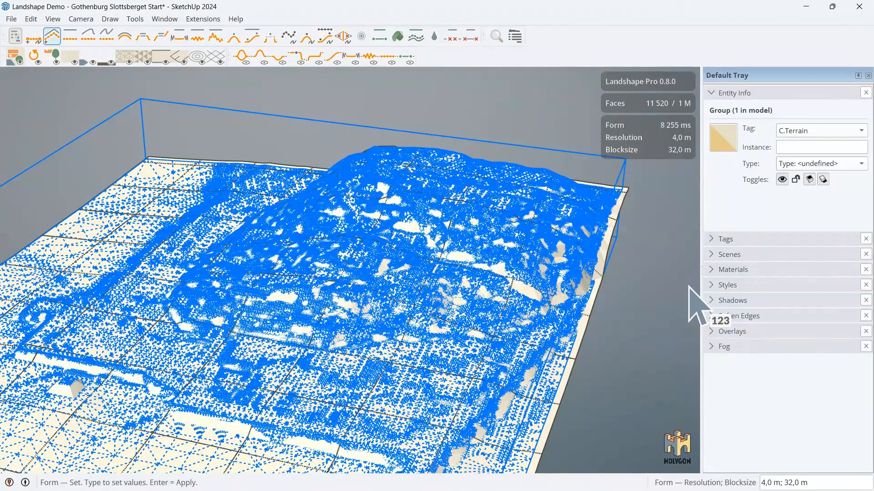
click(726, 239)
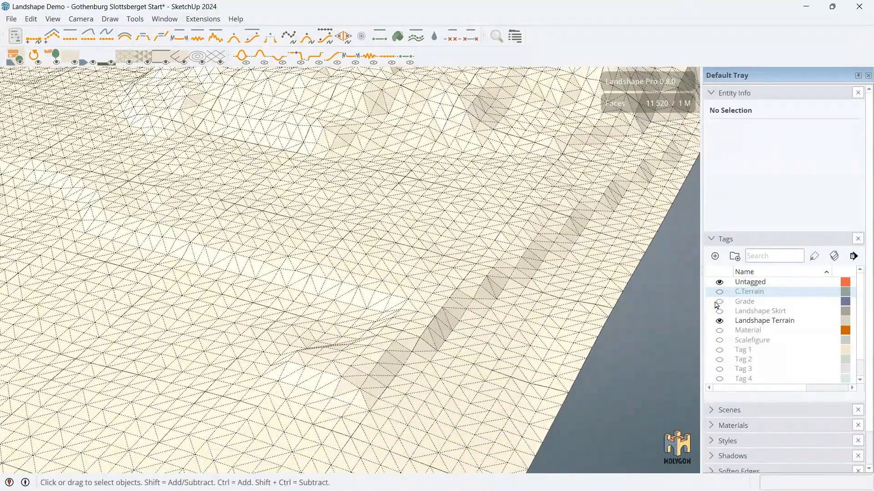
Step: Show the Grade tag, toggle the Landshape Terrain visibility, and select the Grade outline group
click(719, 301)
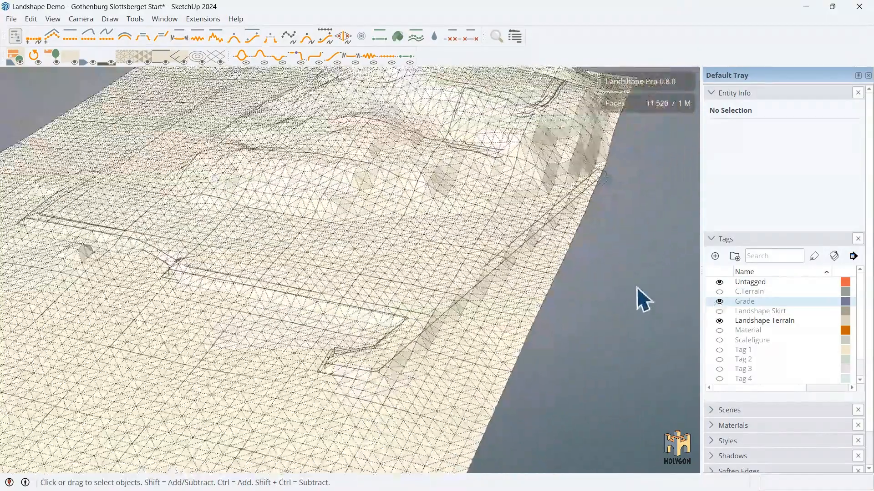
click(71, 56)
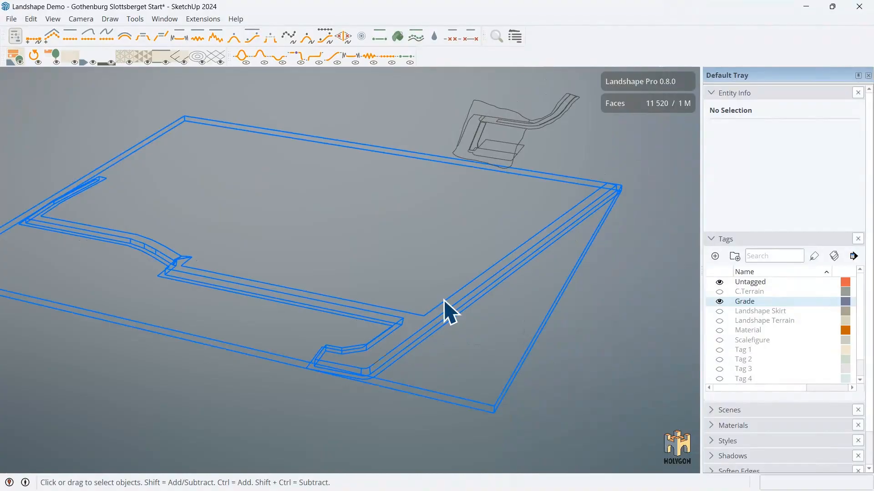
click(515, 147)
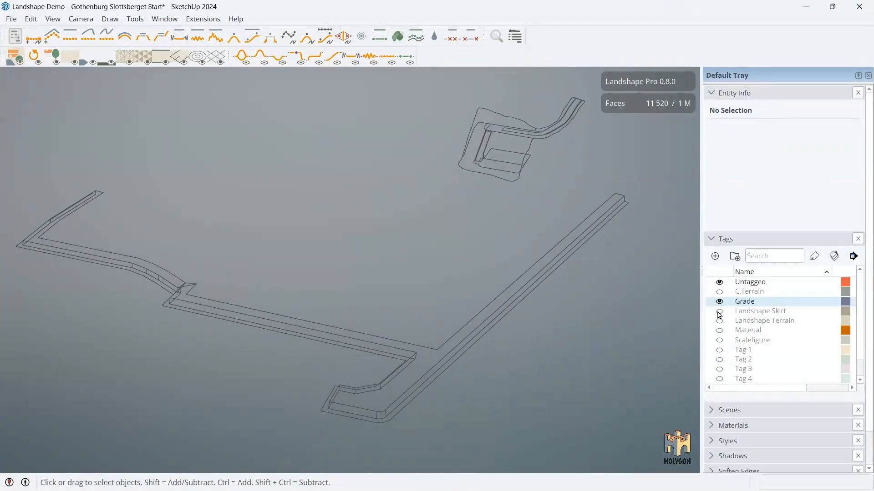
click(718, 320)
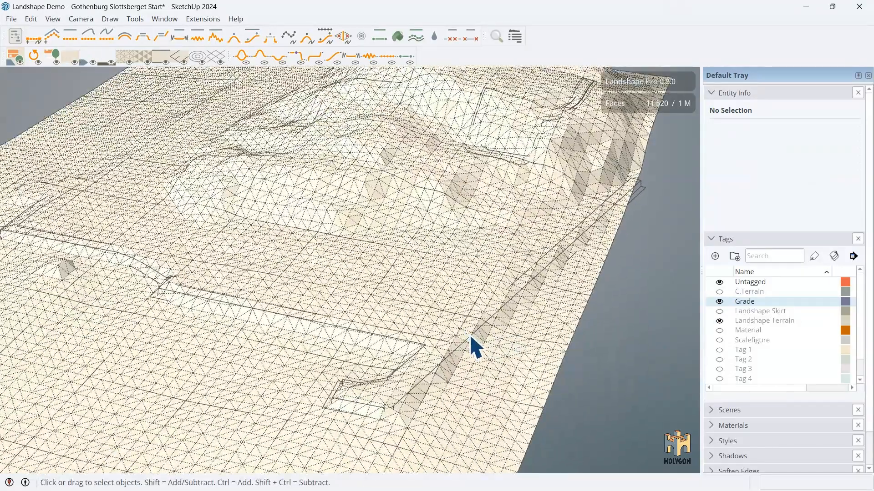
click(473, 346)
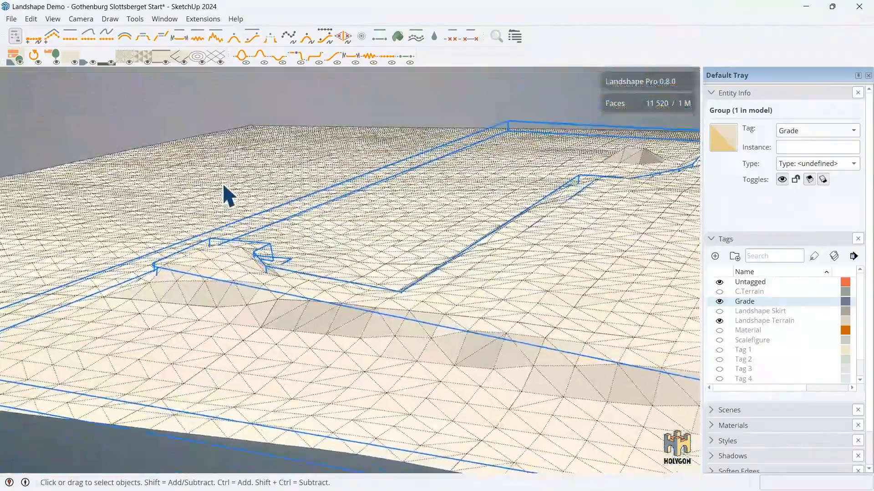
Step: Embed the grade outlines into the terrain and select the hilltop grading shape
click(88, 37)
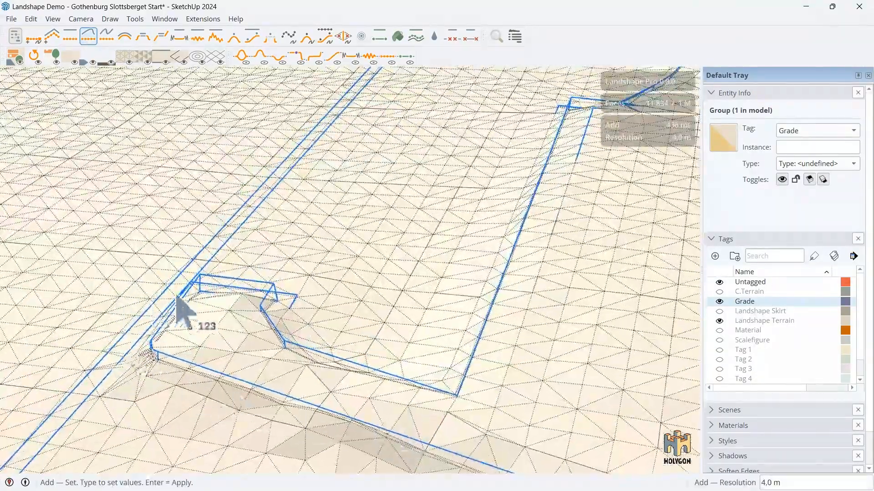
click(253, 37)
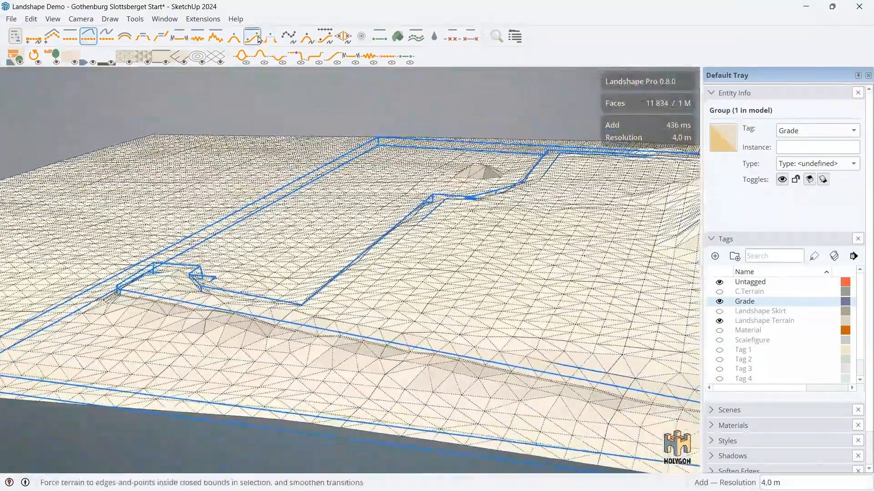
click(252, 37)
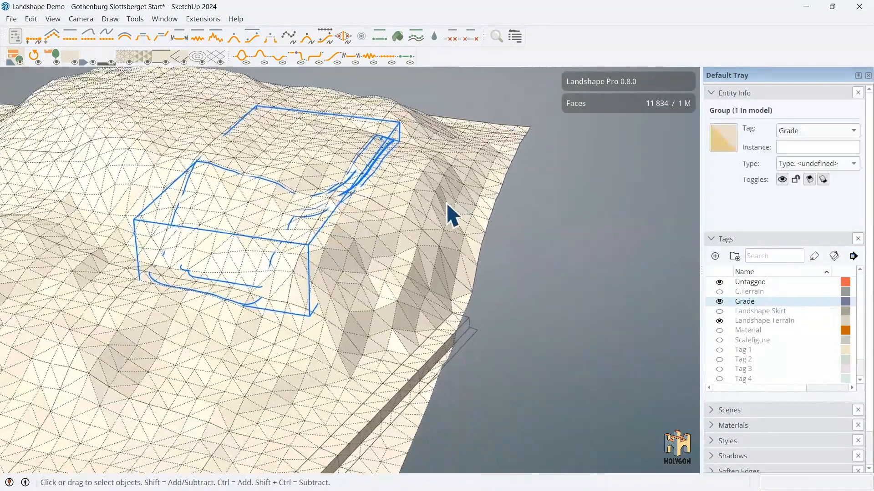
Step: Embed the hilltop shape into the terrain, growing the mesh to 13 196 faces
click(88, 36)
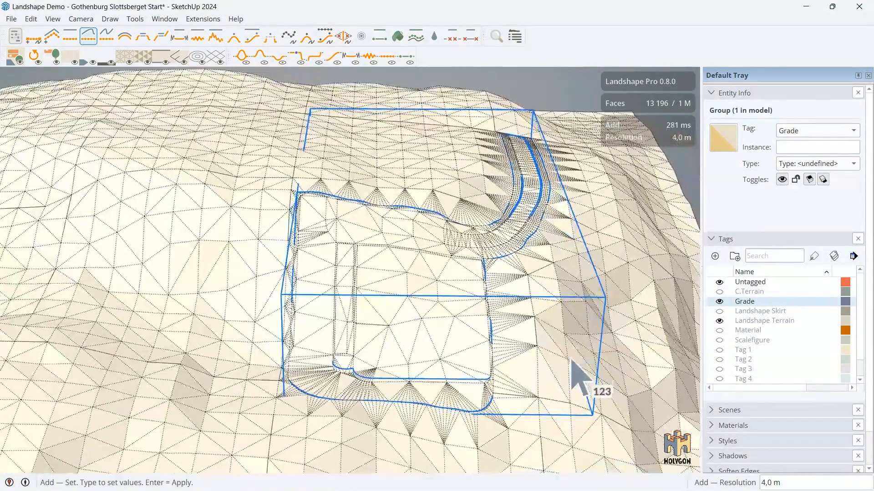
click(234, 37)
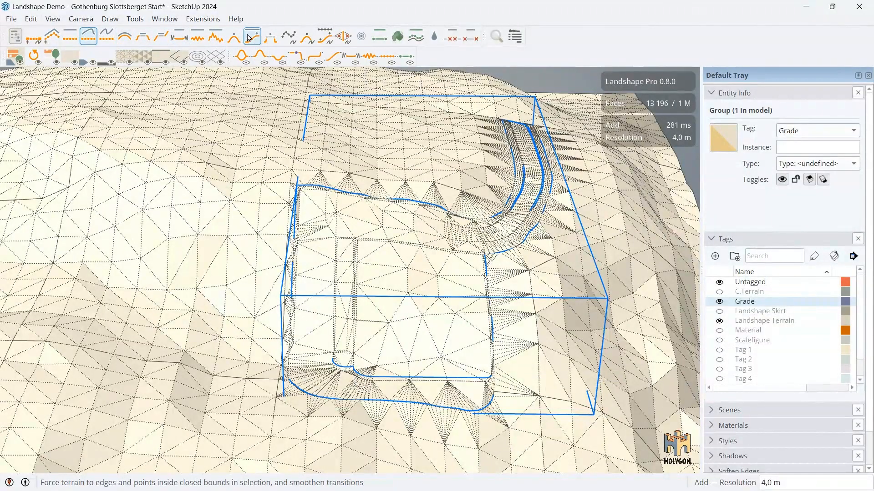
click(252, 35)
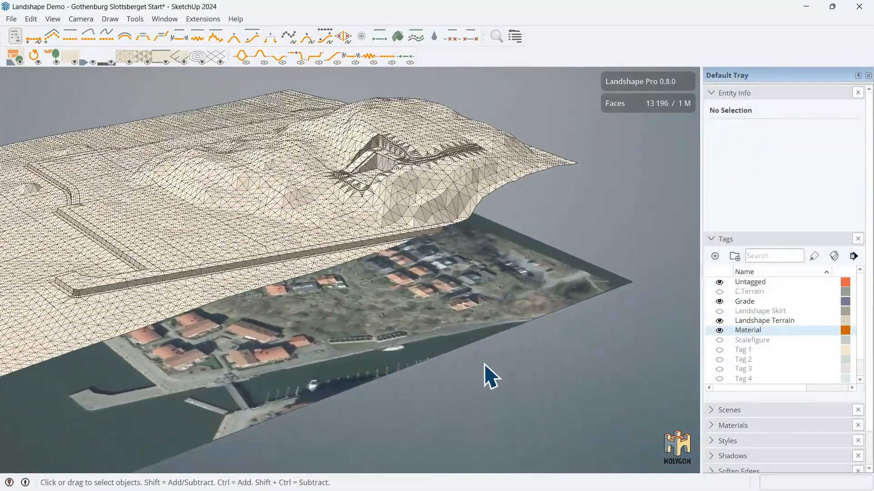
Step: Drape the aerial photo plane onto the terrain, texturing the hill with houses, roads and water
click(510, 254)
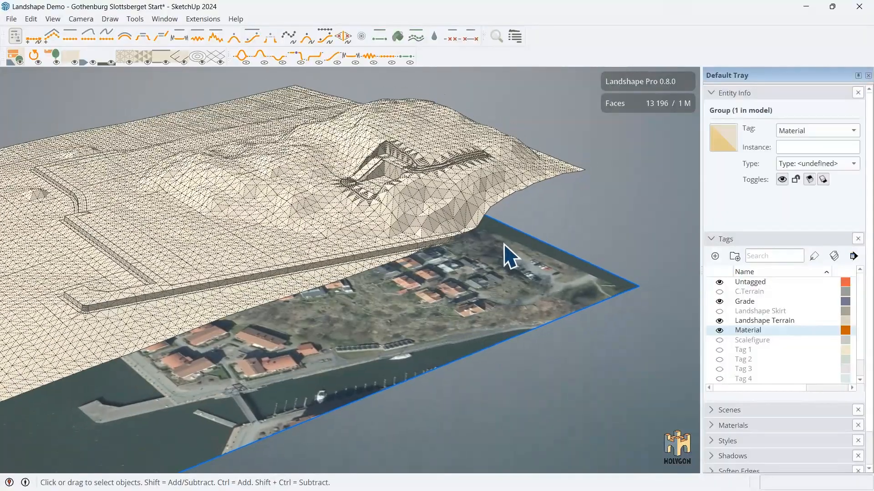
click(379, 36)
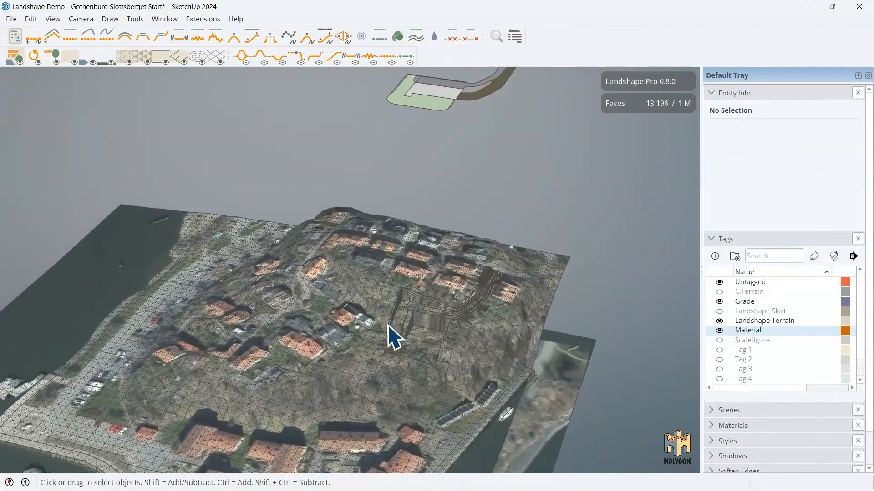
scroll(up, 3)
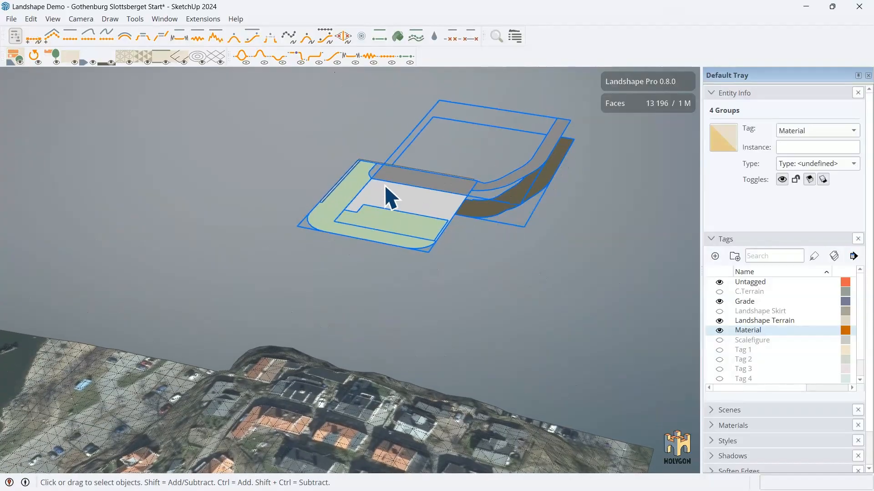
Step: Gather the four coloured grass, paving and path groups above the textured terrain
click(379, 37)
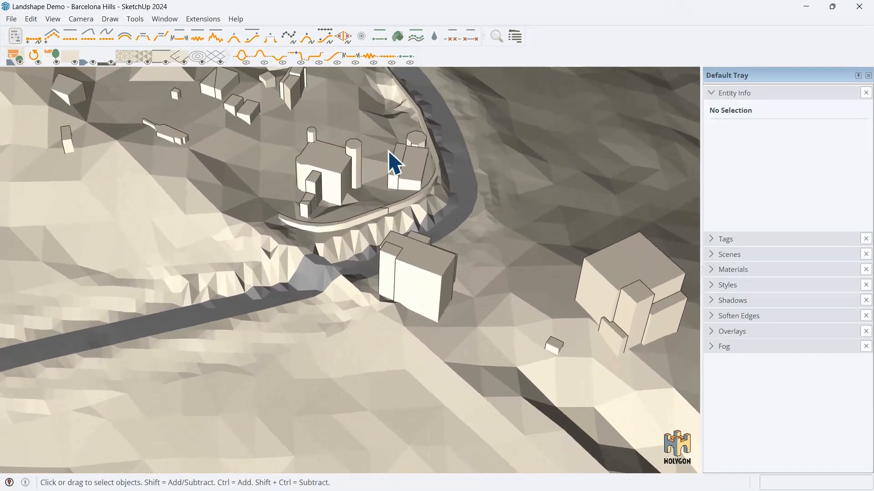
click(241, 56)
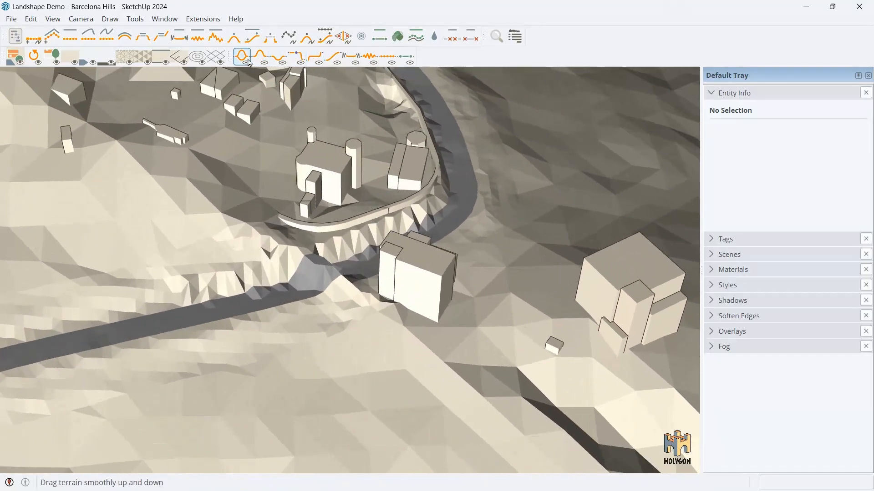
mouse_move(88, 36)
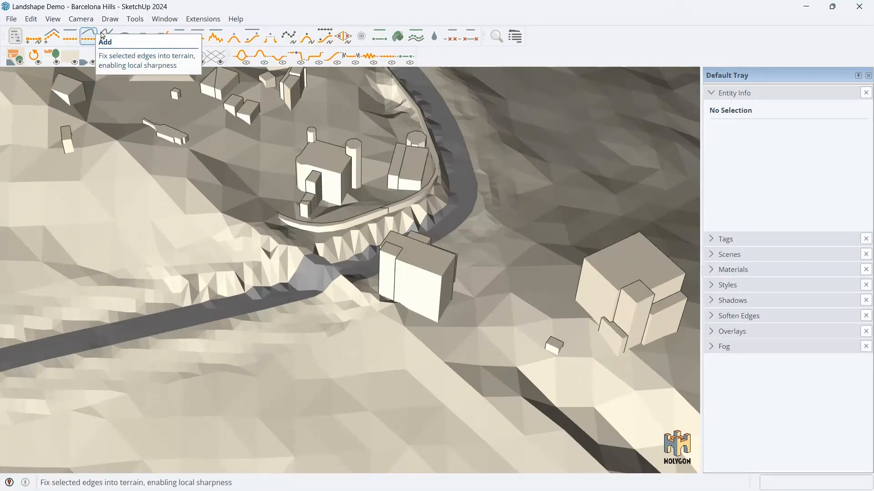
mouse_move(161, 37)
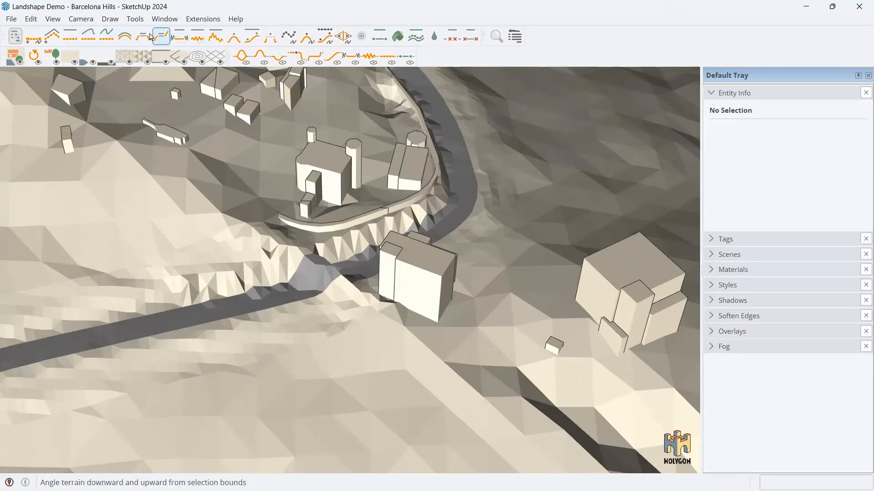
mouse_move(143, 37)
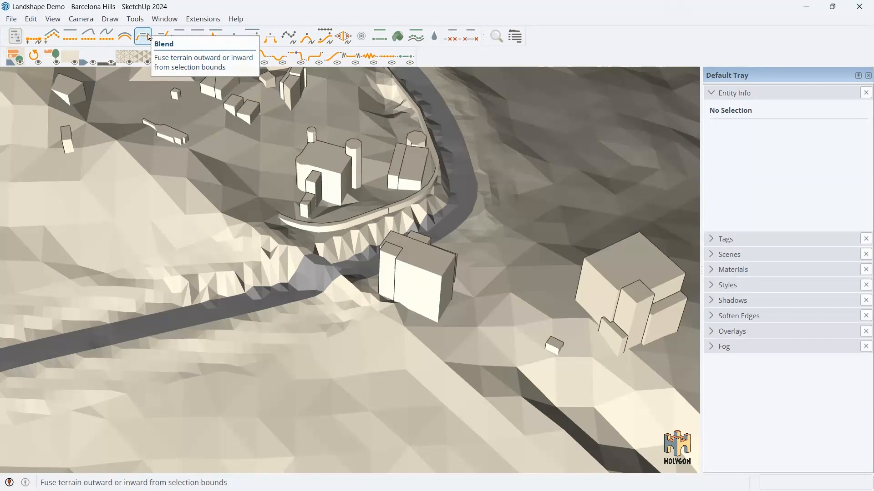
mouse_move(380, 192)
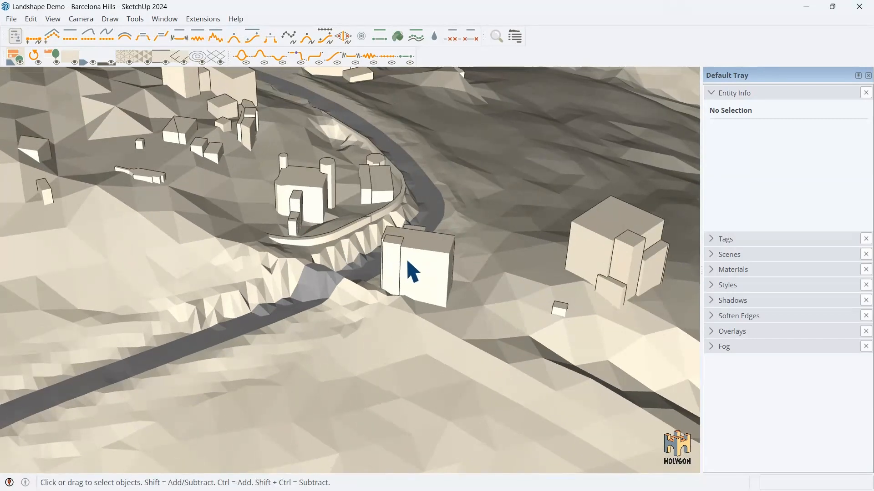
click(259, 55)
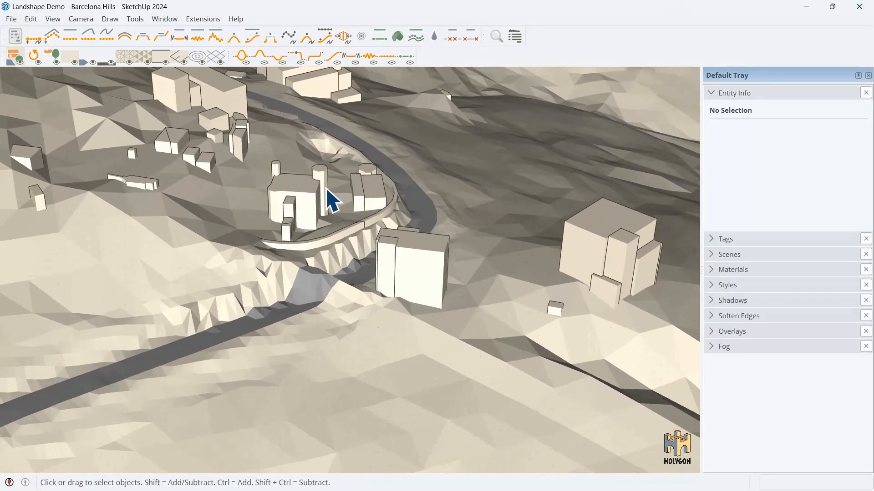
click(331, 55)
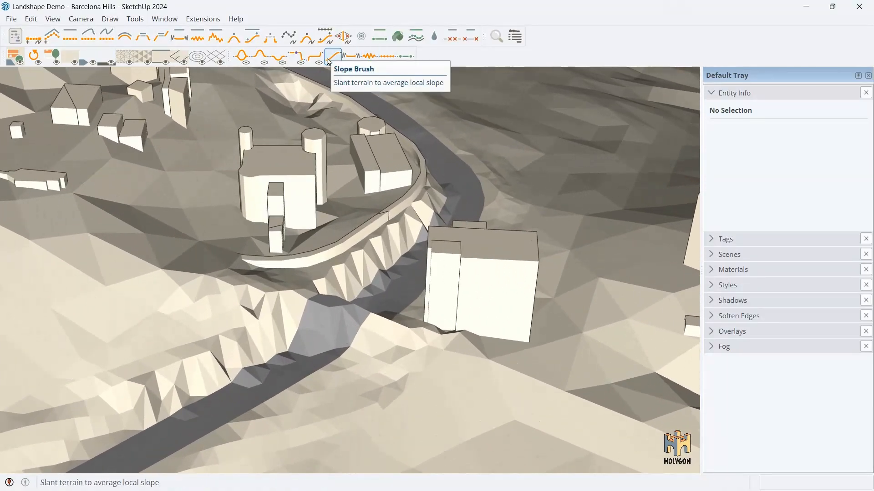
click(297, 56)
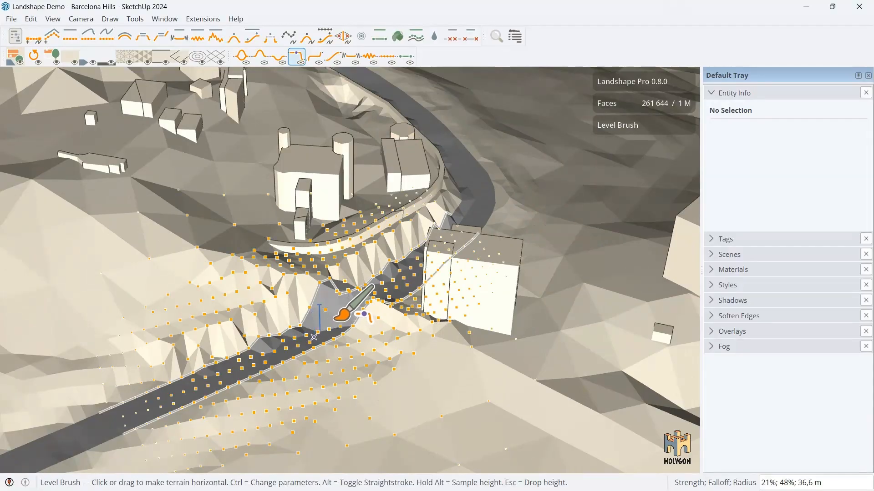
Step: Level the ground under the road with the Level Brush at 21% strength, 34% falloff, 27.7 m radius
click(345, 312)
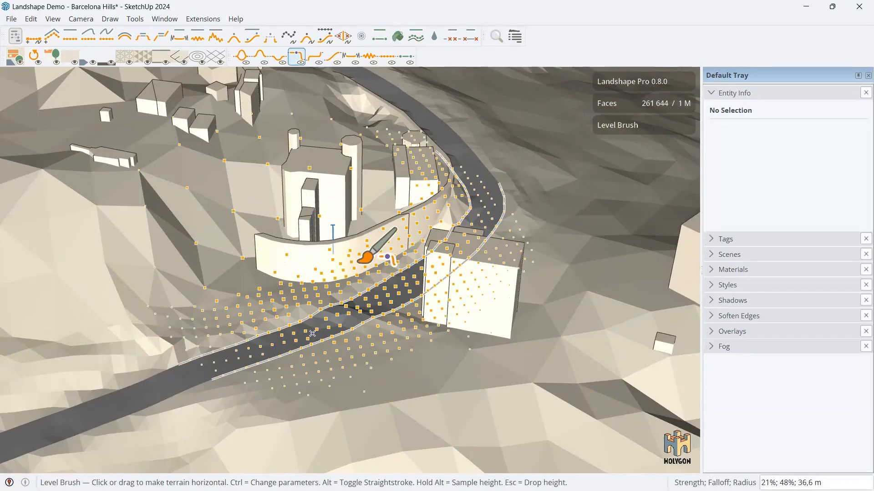
key(ctrl)
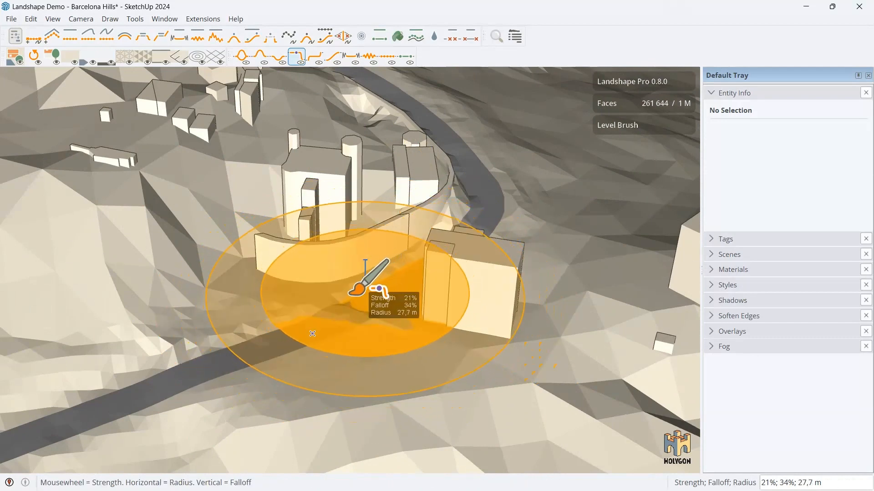
click(373, 287)
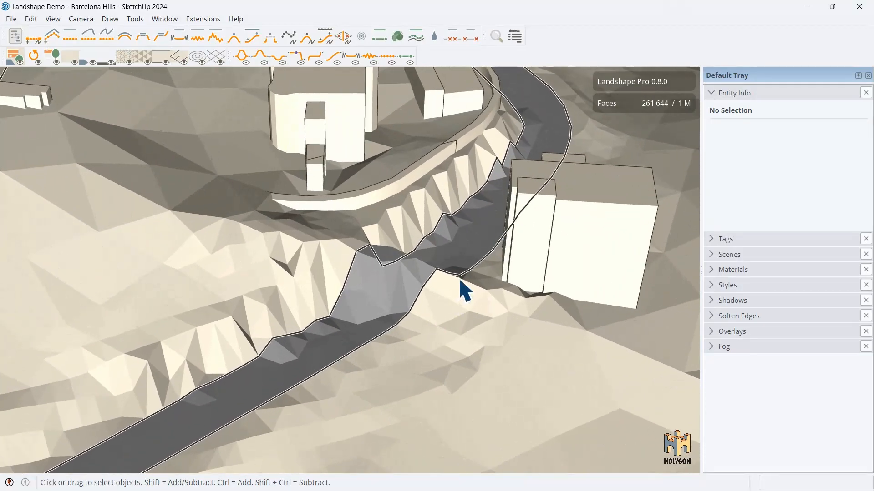
mouse_move(180, 58)
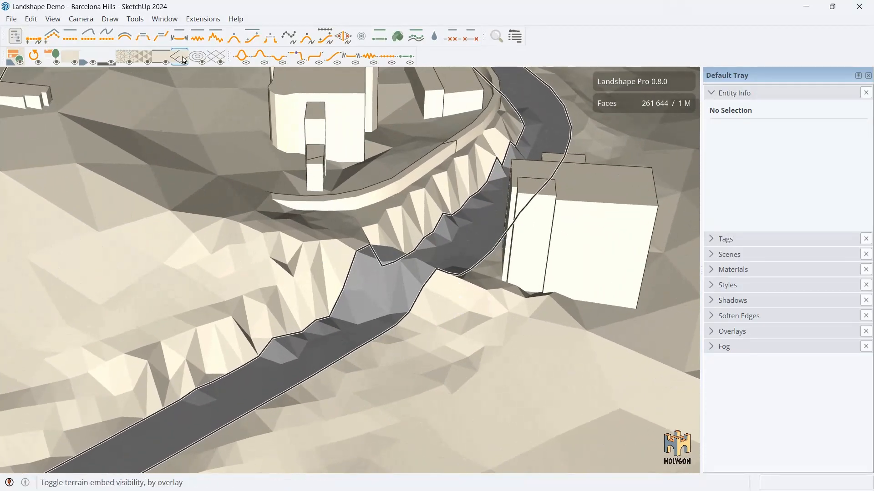
Step: Smooth the spiky terrain beside the road with the Smooth Brush set to Stop on Embed
click(369, 56)
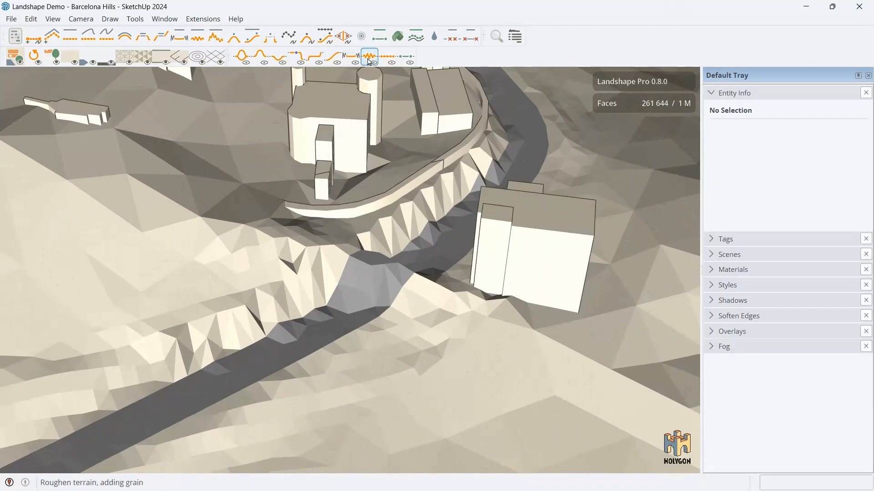
click(297, 55)
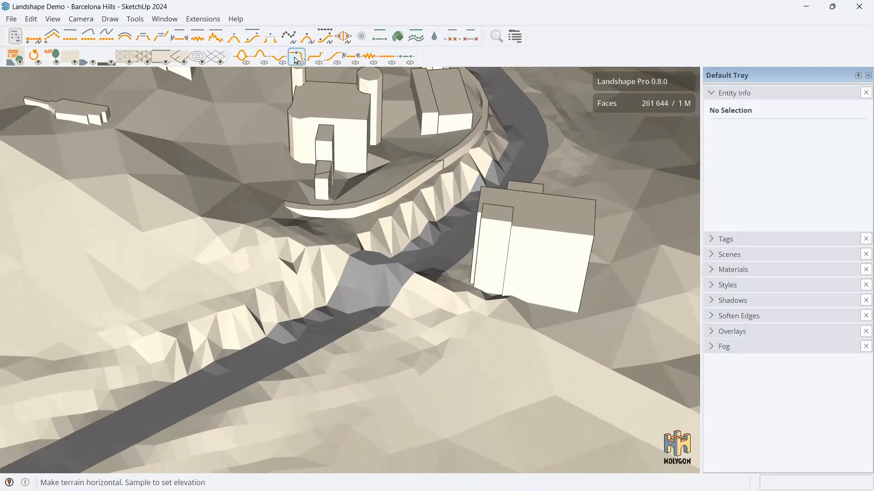
click(352, 57)
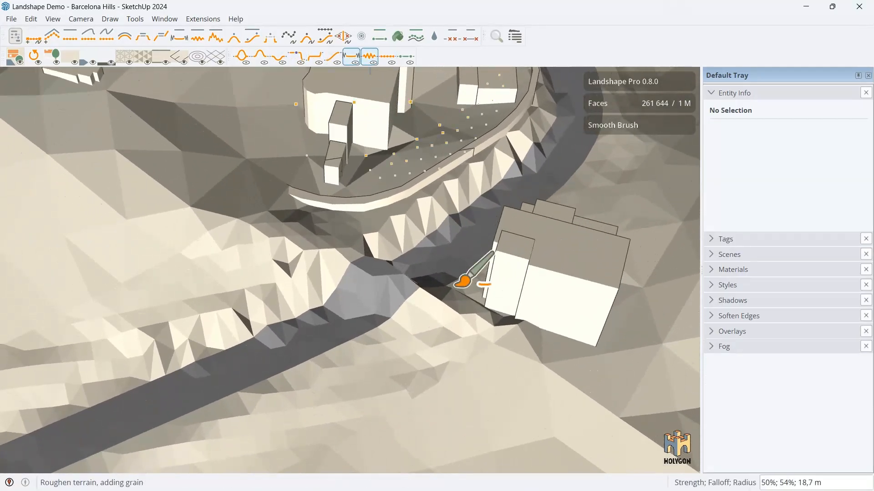
click(351, 55)
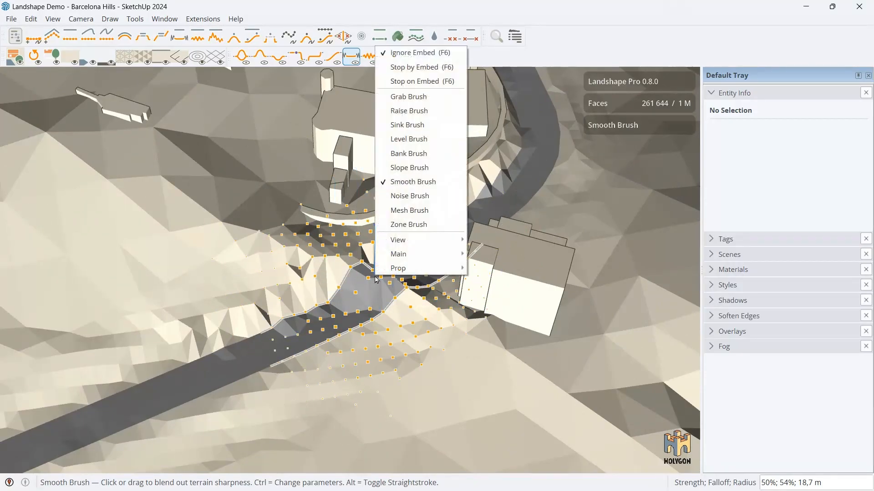
mouse_move(423, 81)
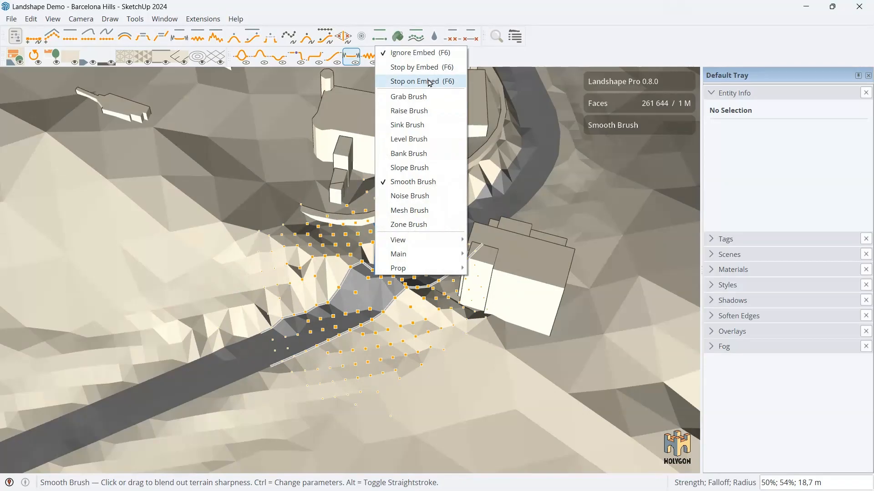
click(418, 81)
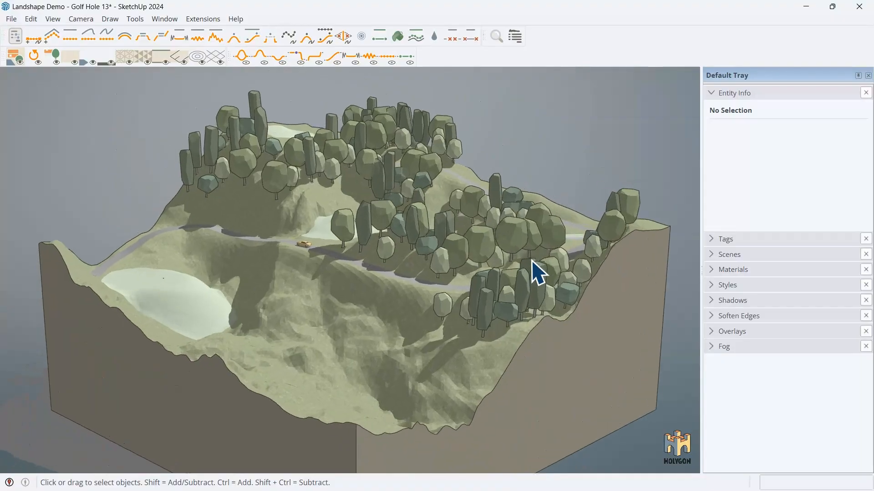
Step: Flood the low basin of Golf Hole 13 with water using the Splash local water level
click(452, 37)
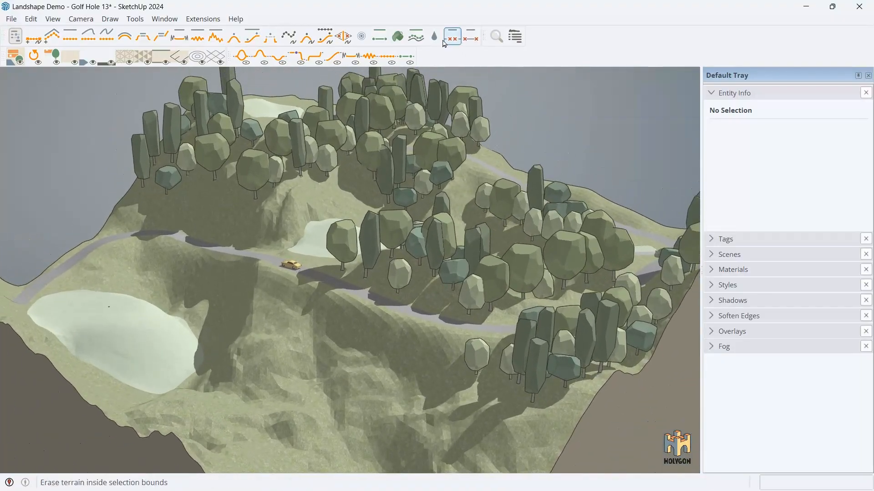
click(433, 35)
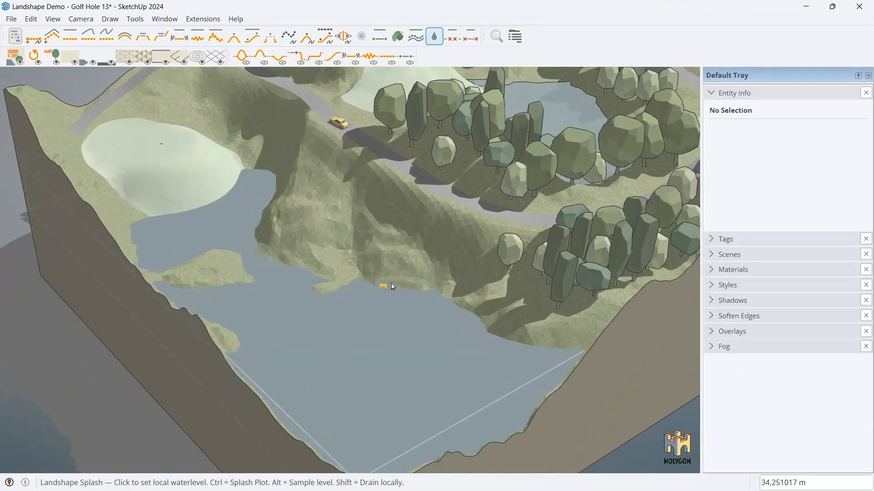
click(384, 278)
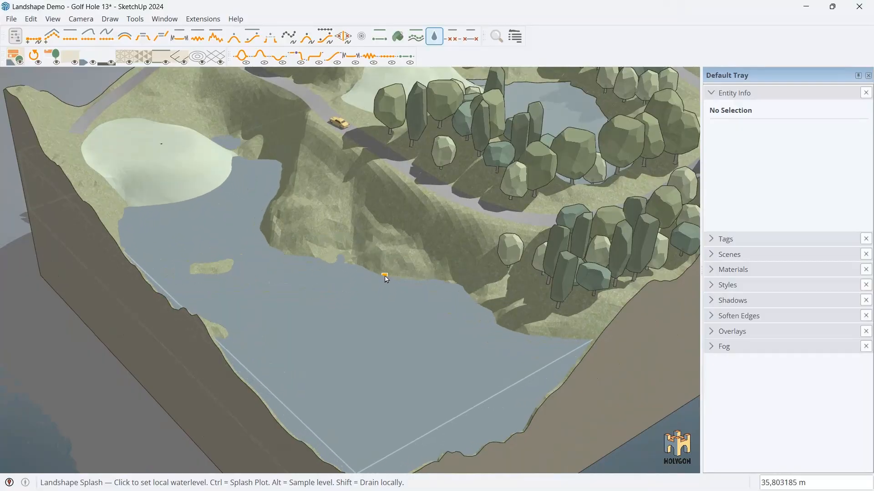
click(384, 278)
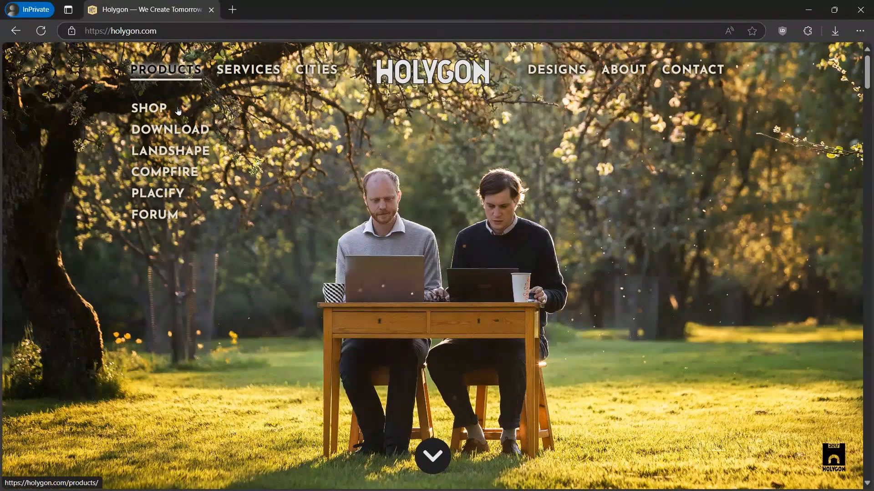
mouse_move(170, 129)
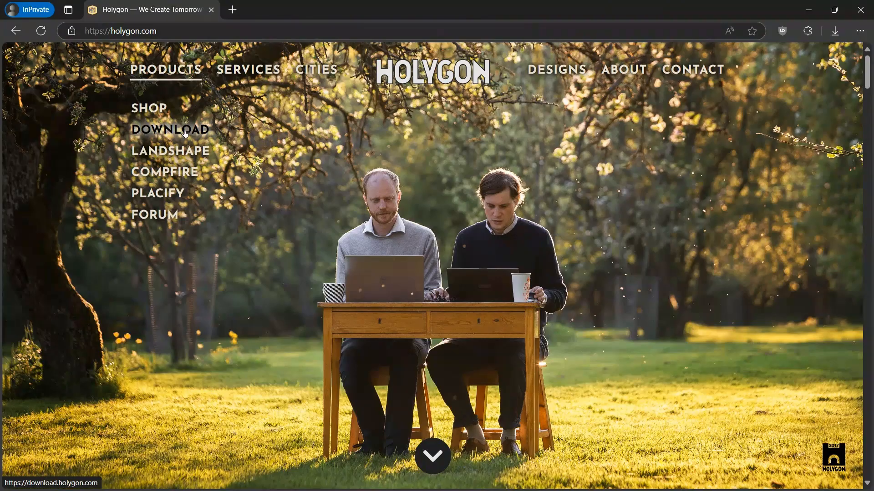
mouse_move(158, 123)
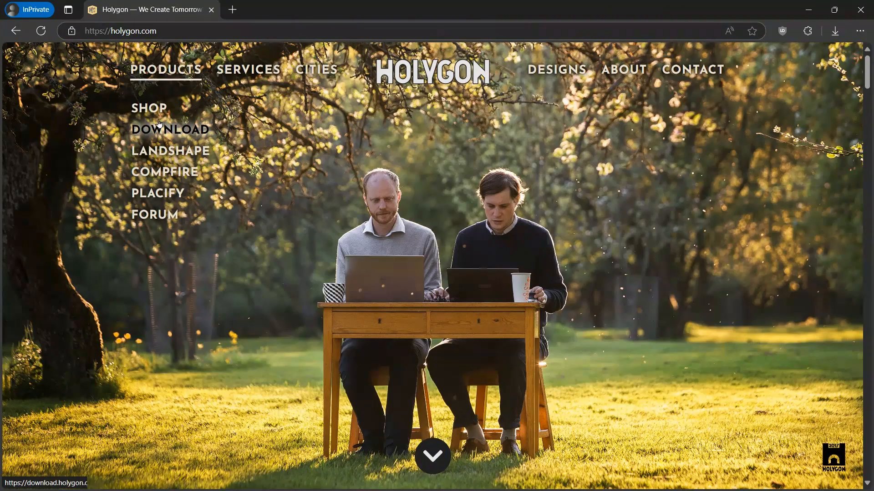